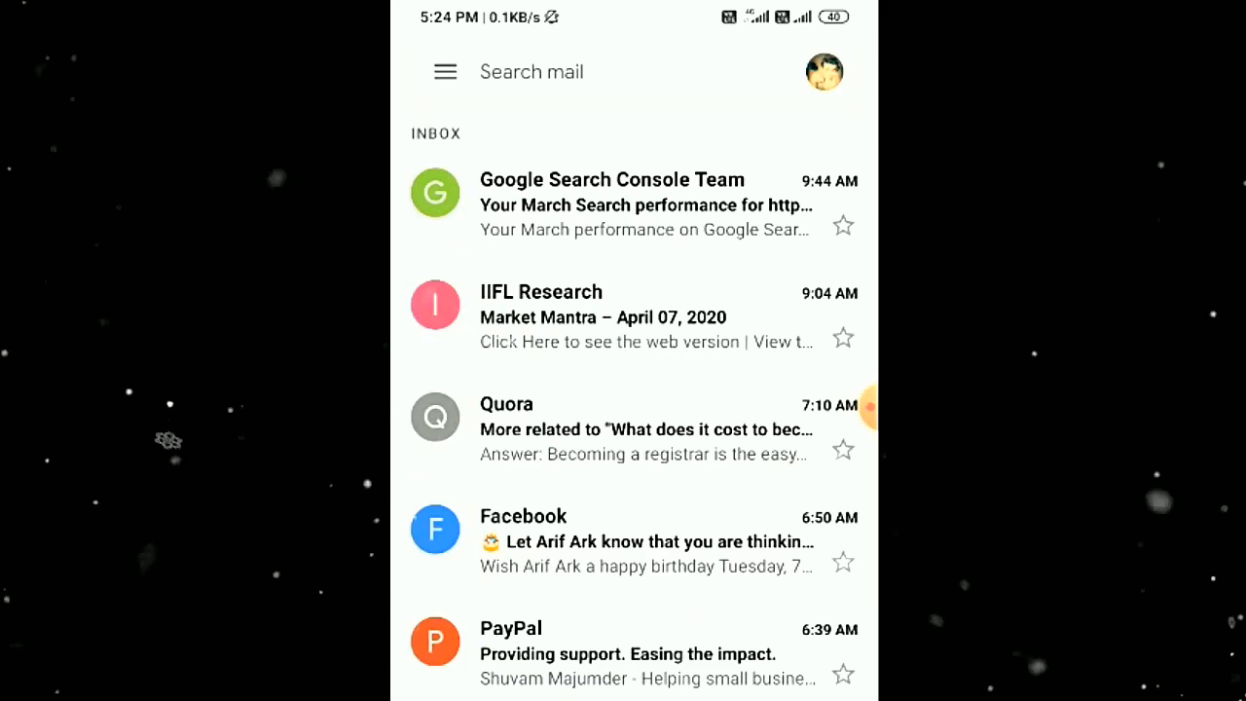
- Scroll down through the Gmail inbox before leaving for the home screen
scroll(down, 3)
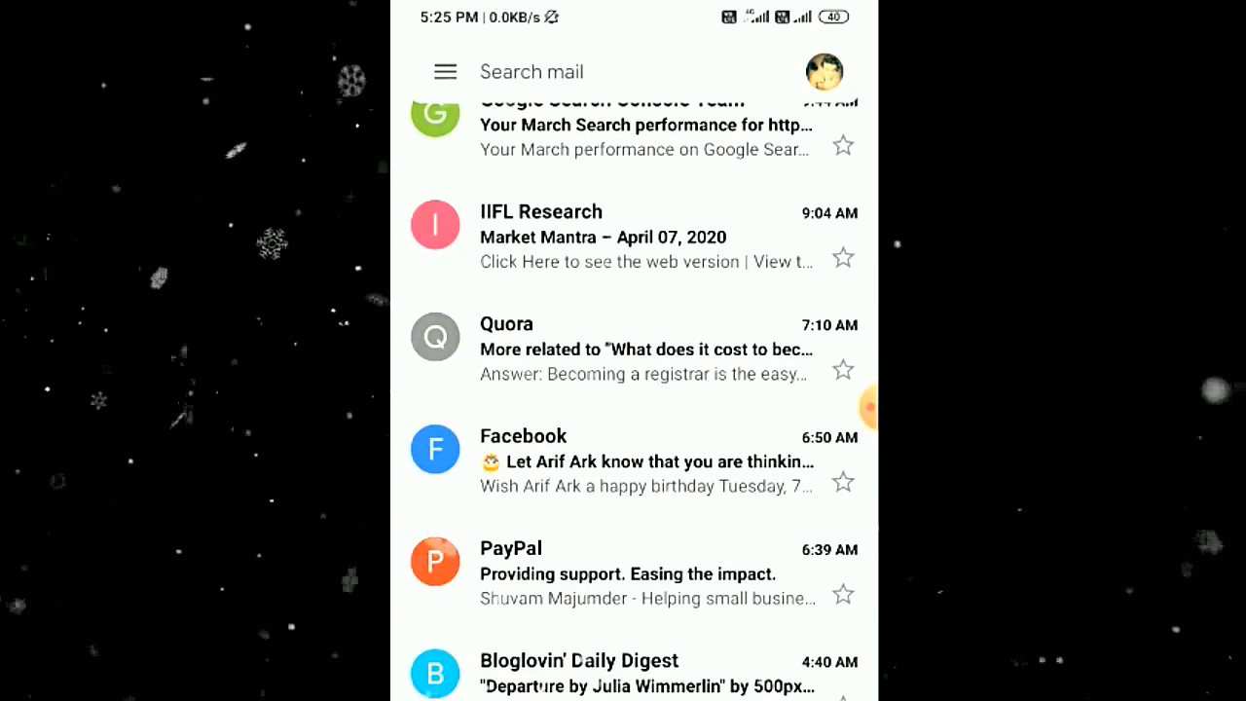
scroll(down, 3)
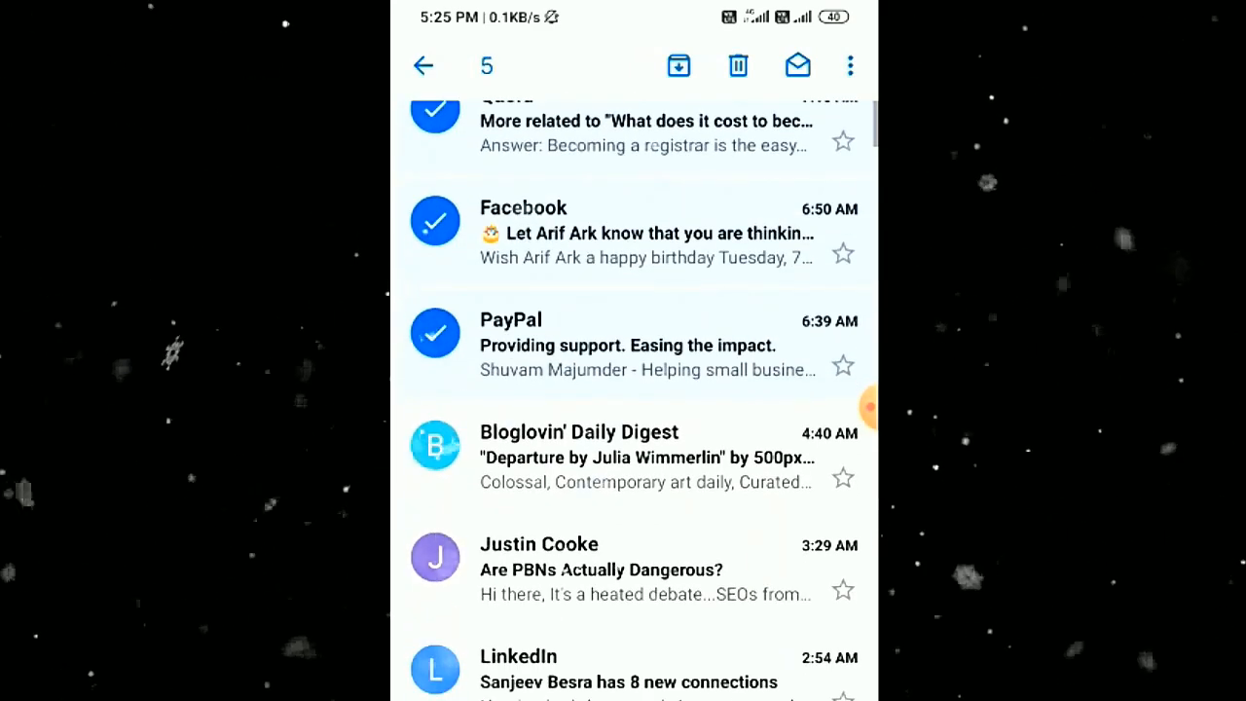
scroll(down, 3)
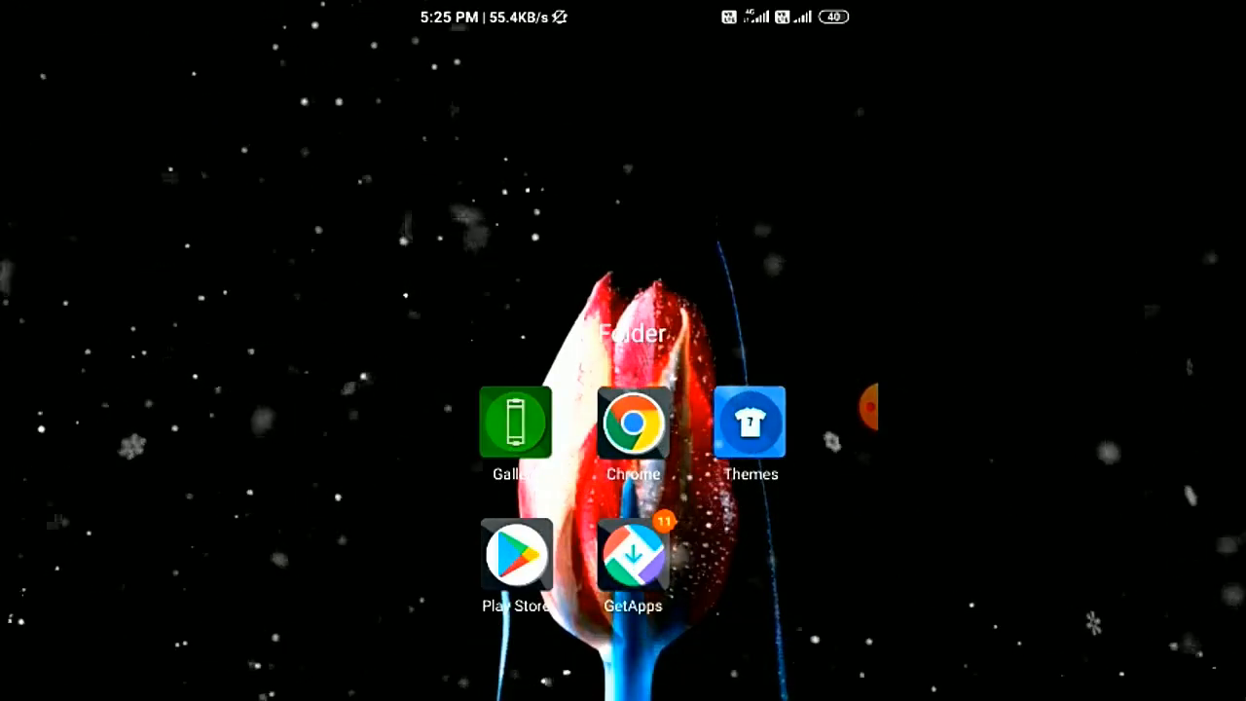
- Launch Chrome and enter gmail.com in the address bar
click(632, 422)
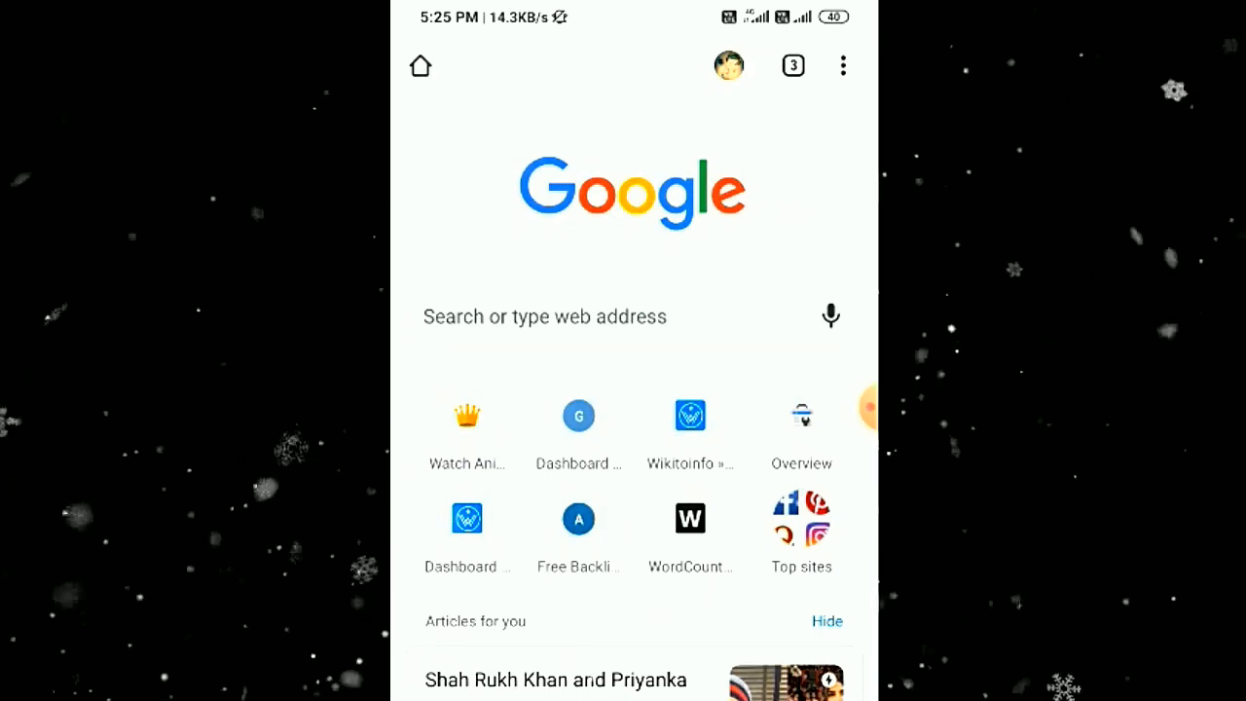
click(841, 65)
text(g)
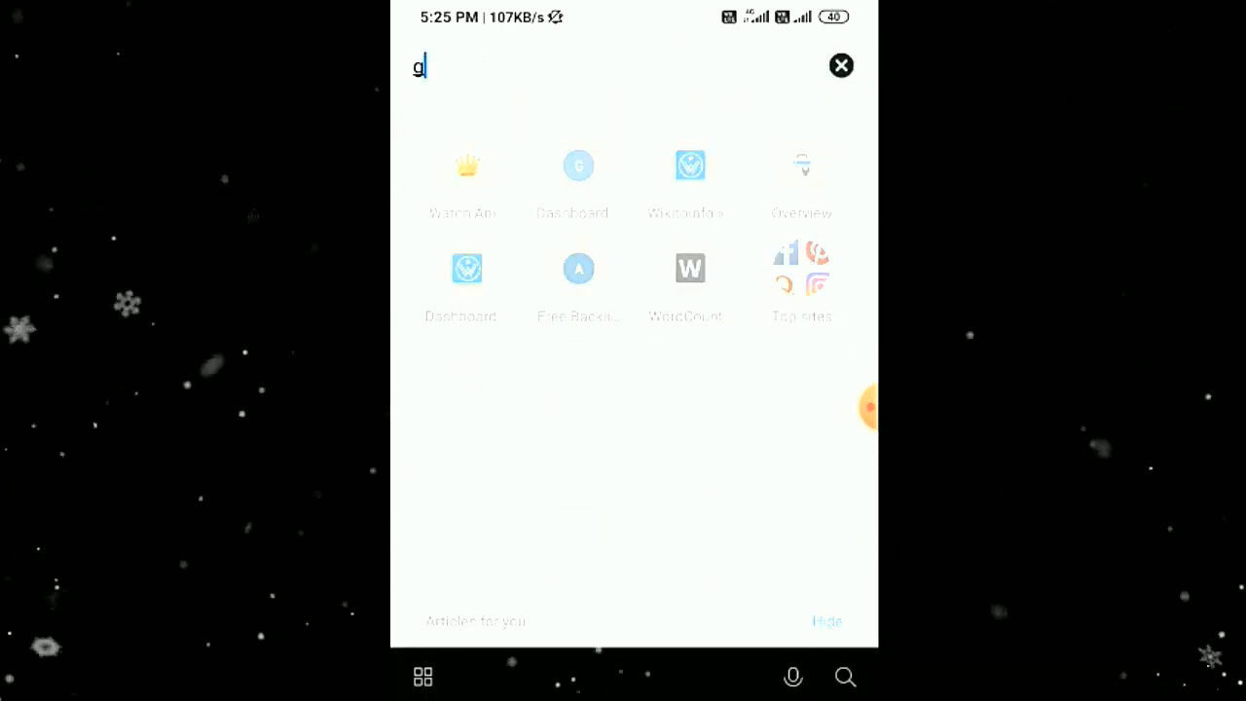
text(mail.com)
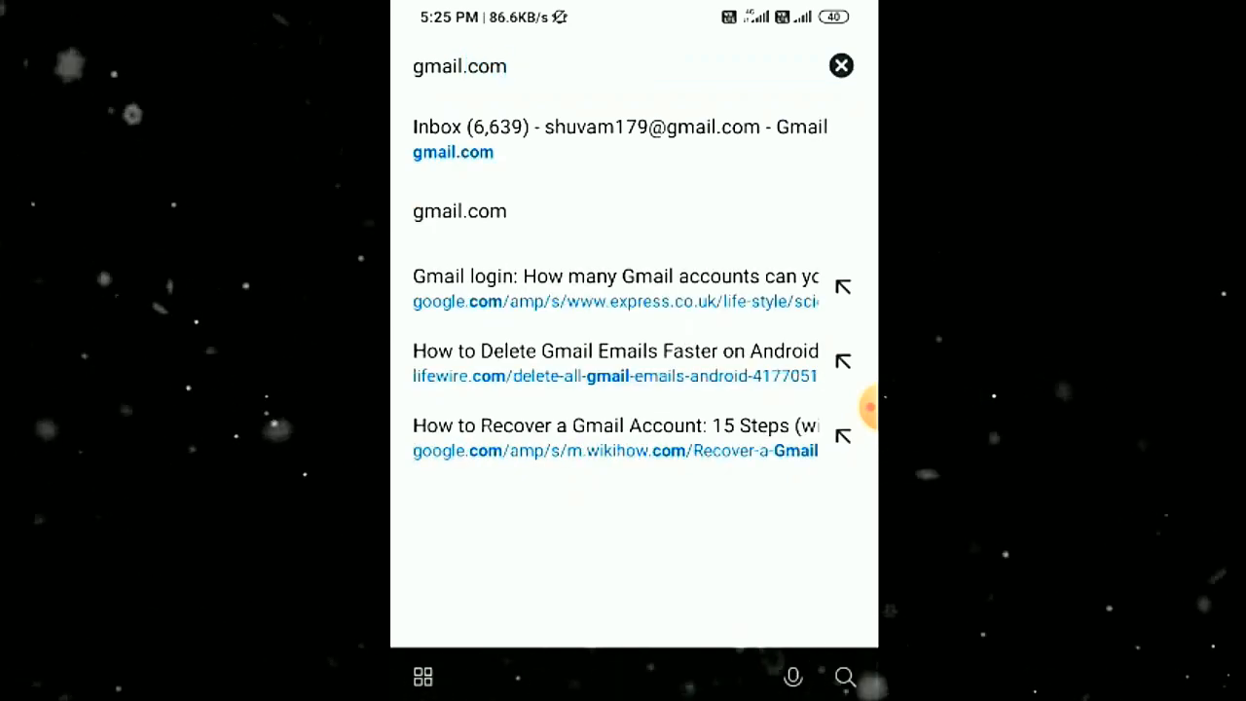
- Load the Gmail desktop site and expand the sidebar's More labels toward All Mail
click(619, 126)
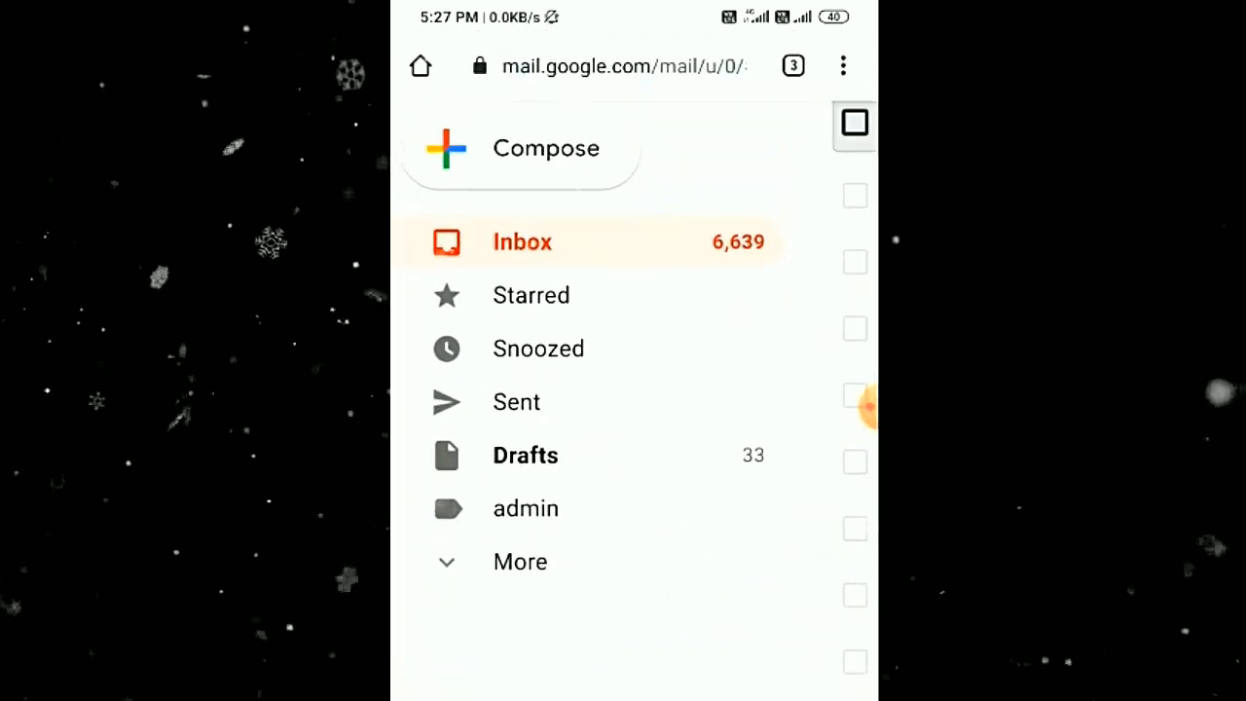
click(520, 560)
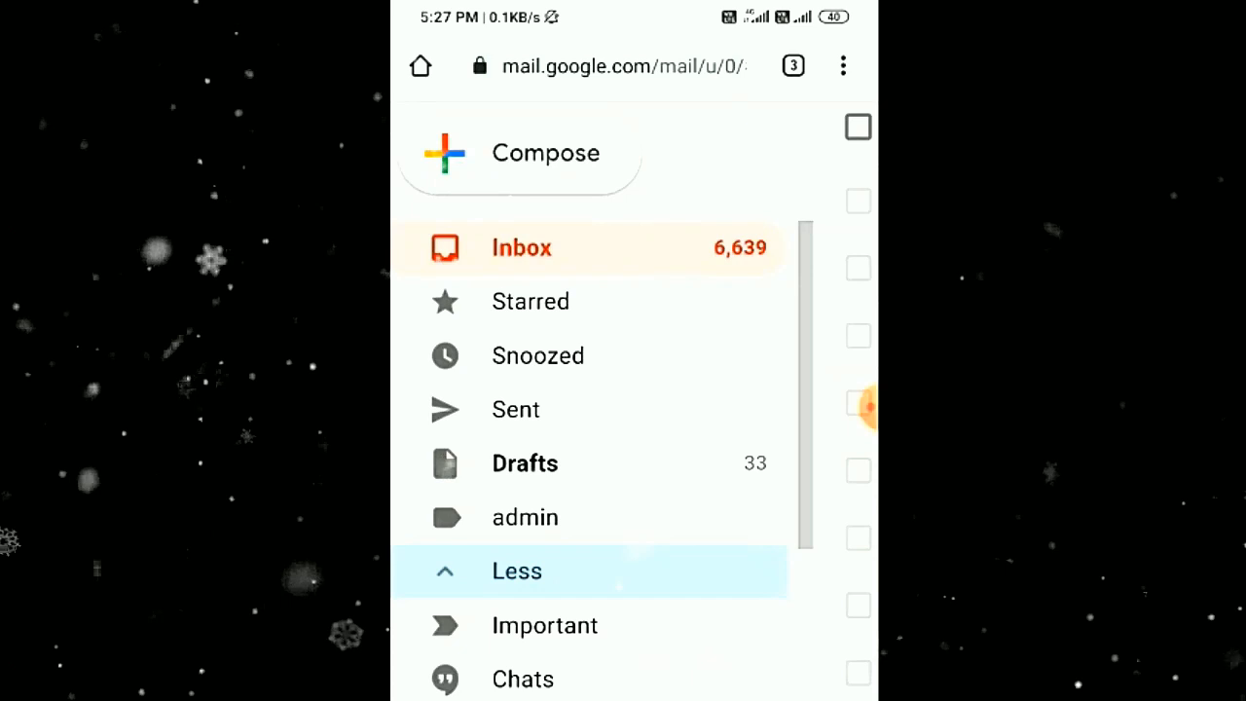
scroll(down, 3)
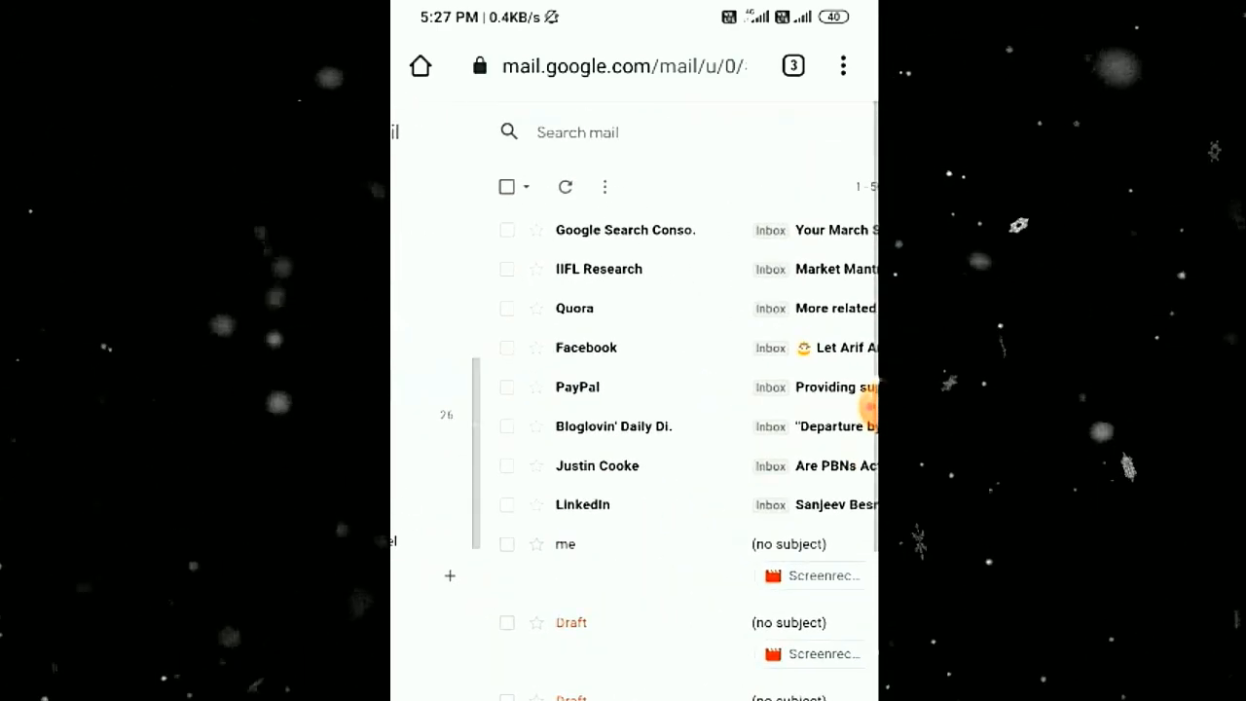
- Select the page's conversations, then extend to all 7,626 conversations in All Mail
click(506, 186)
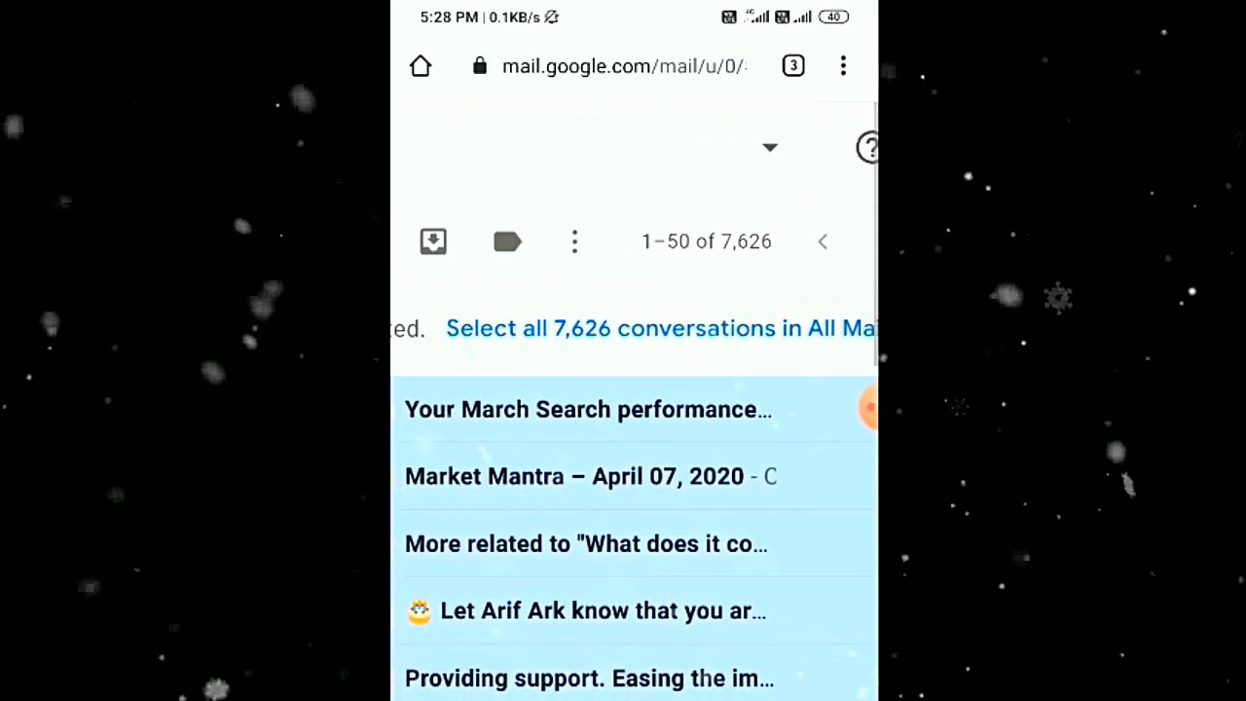
click(659, 328)
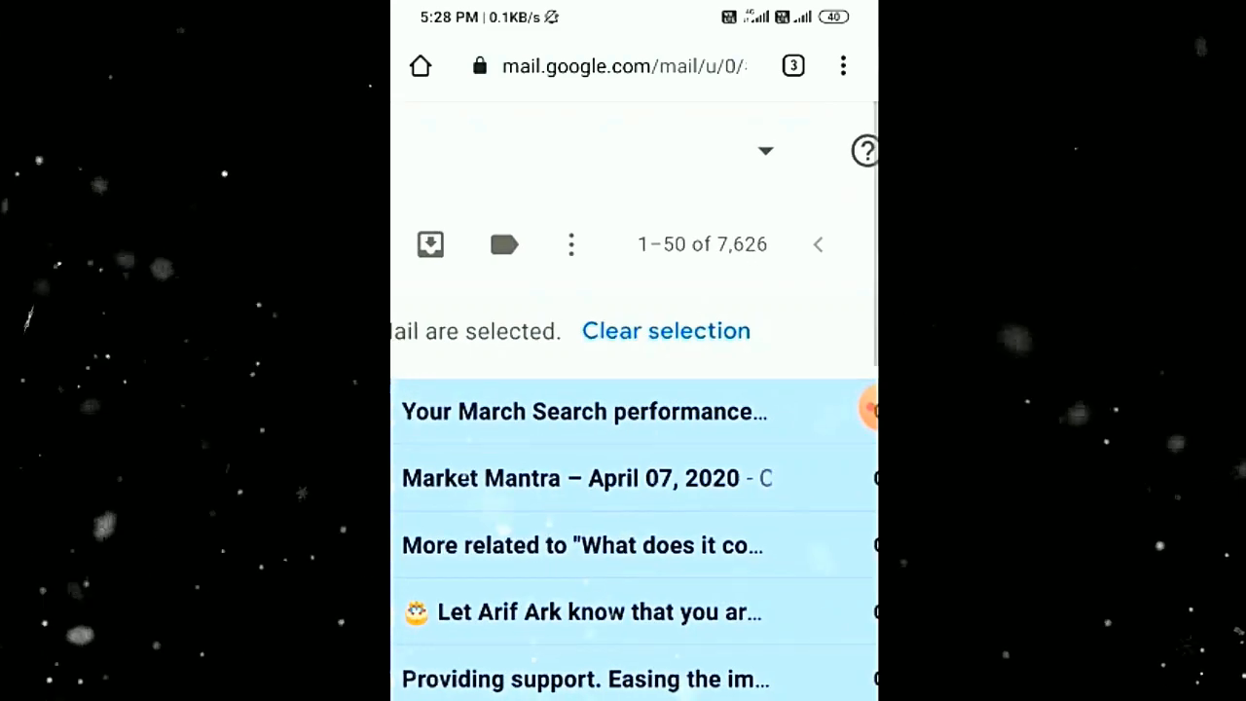